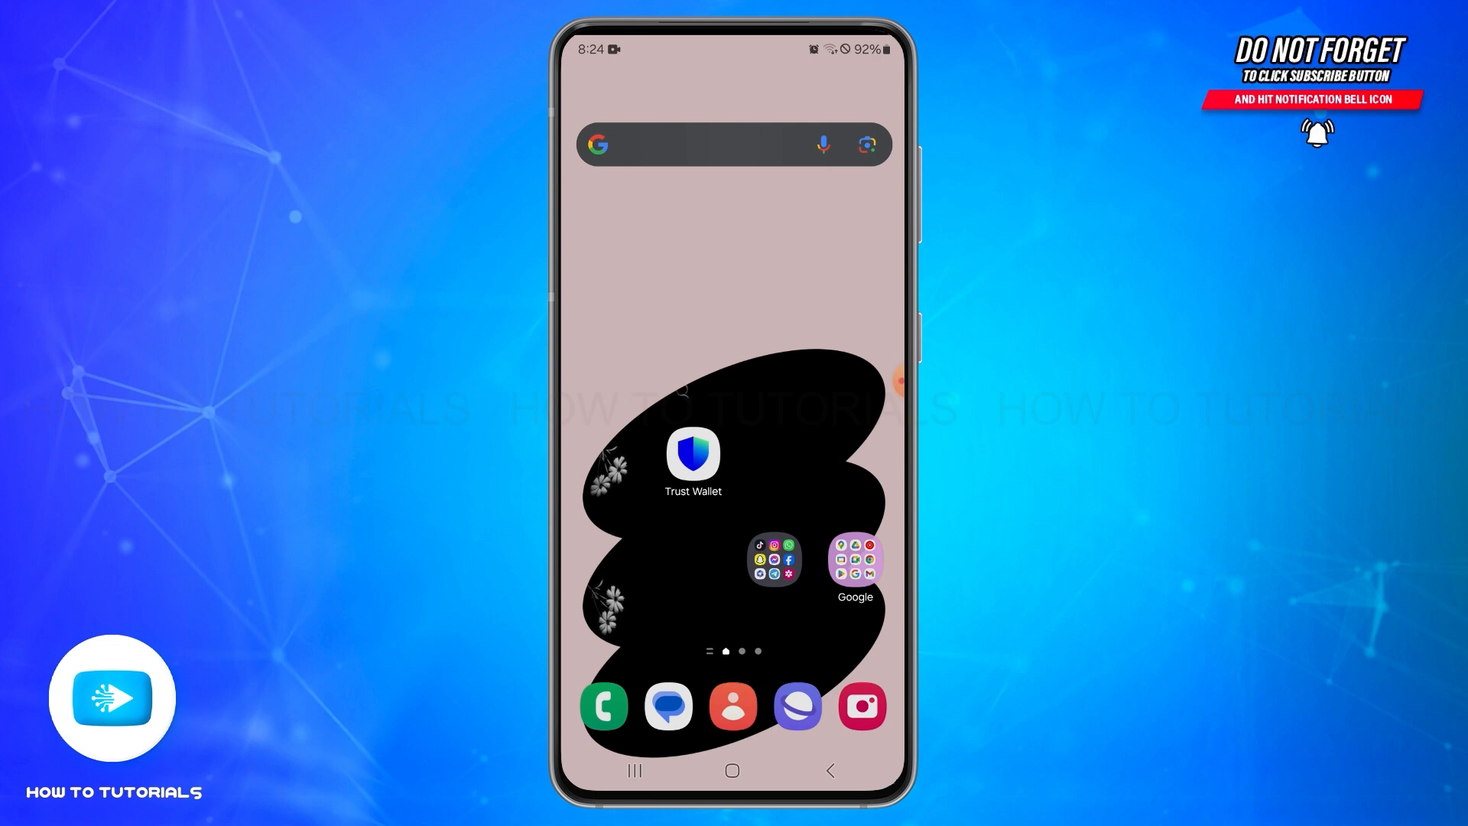
Launch Trust Wallet to its Home screen showing Main Wallet 1 at $0.00.
left_click(692, 459)
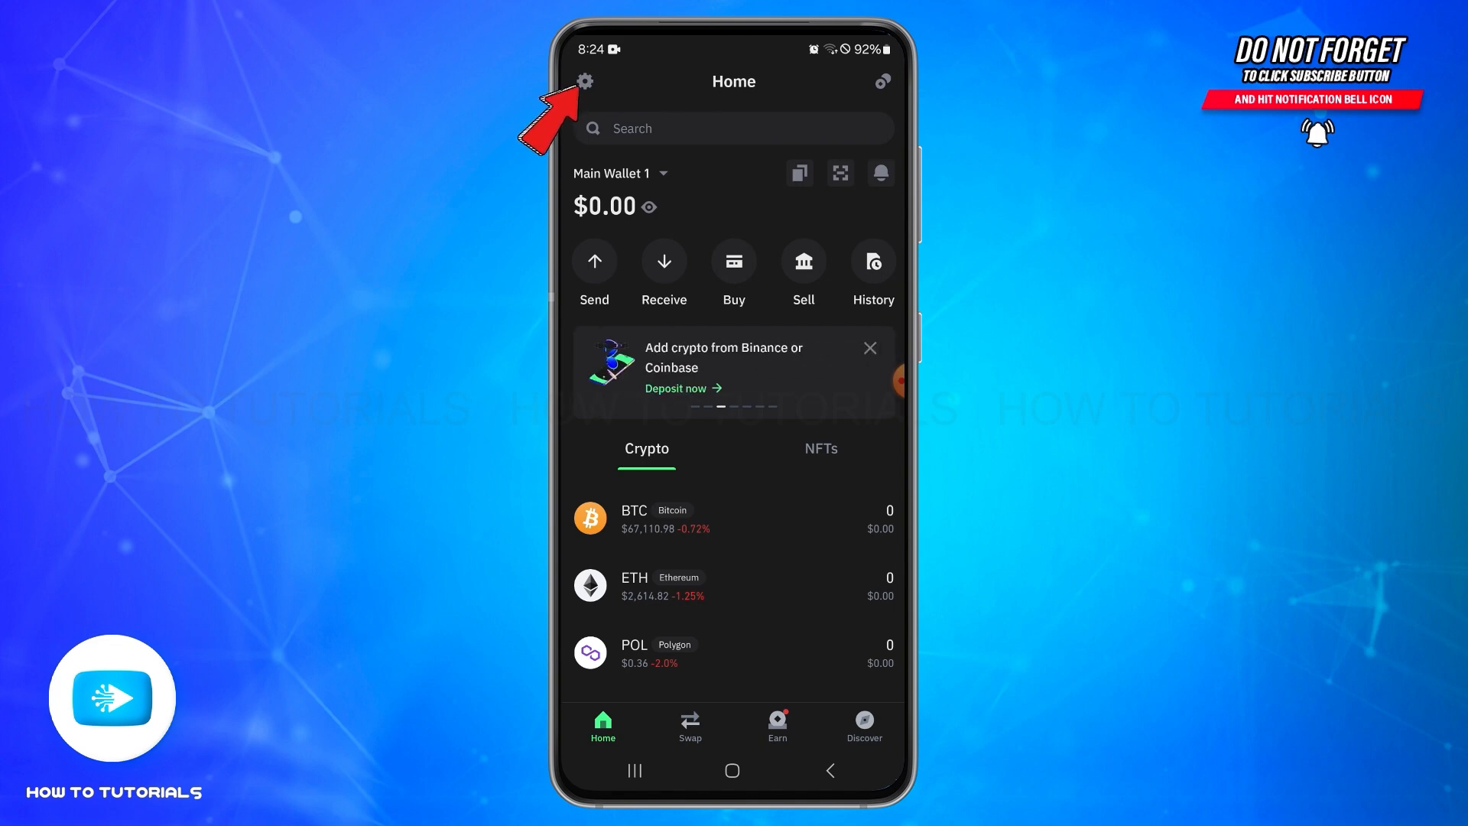
Go to Settings and into Preferences.
left_click(584, 82)
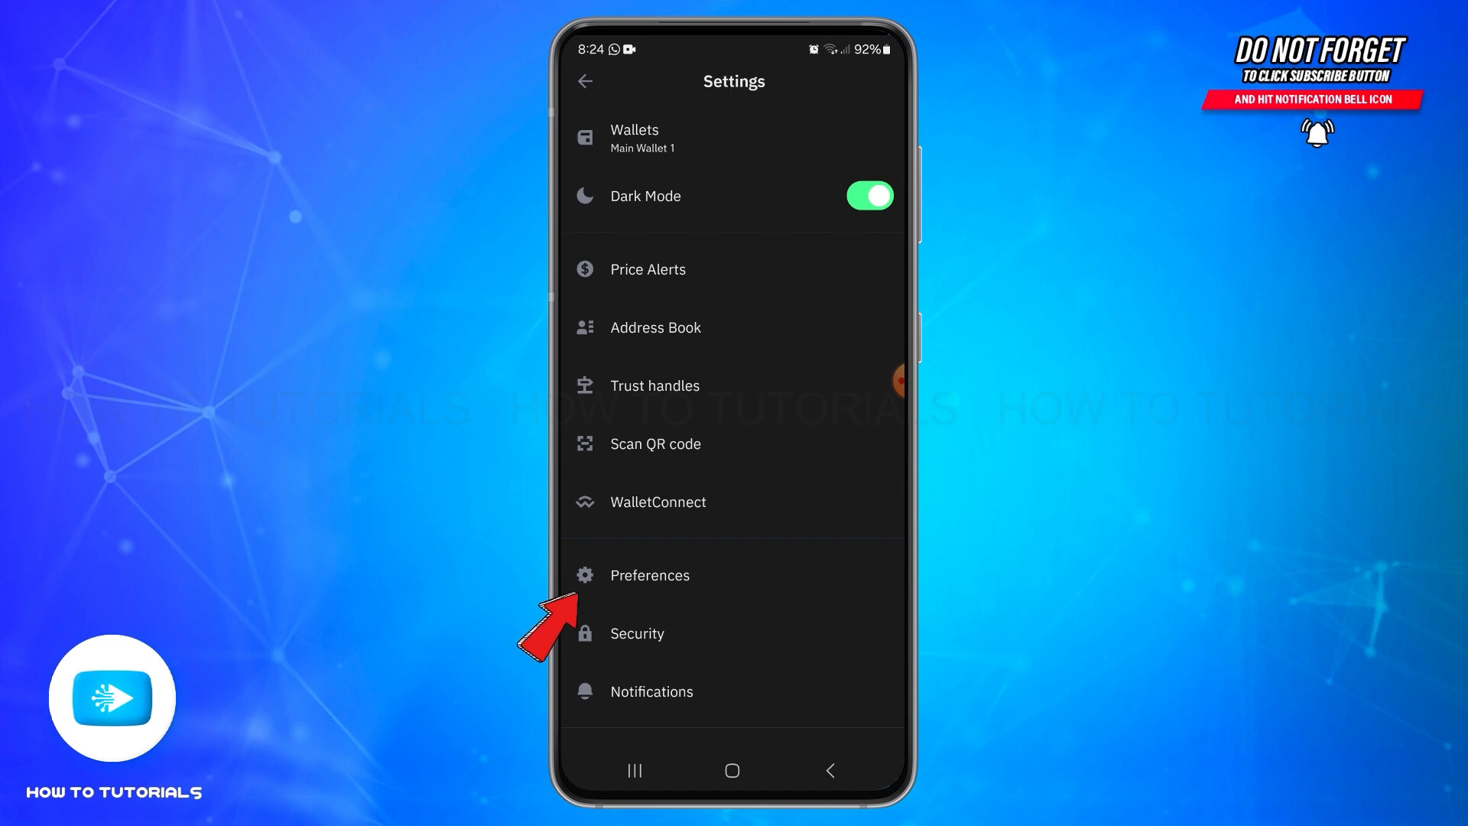
left_click(649, 575)
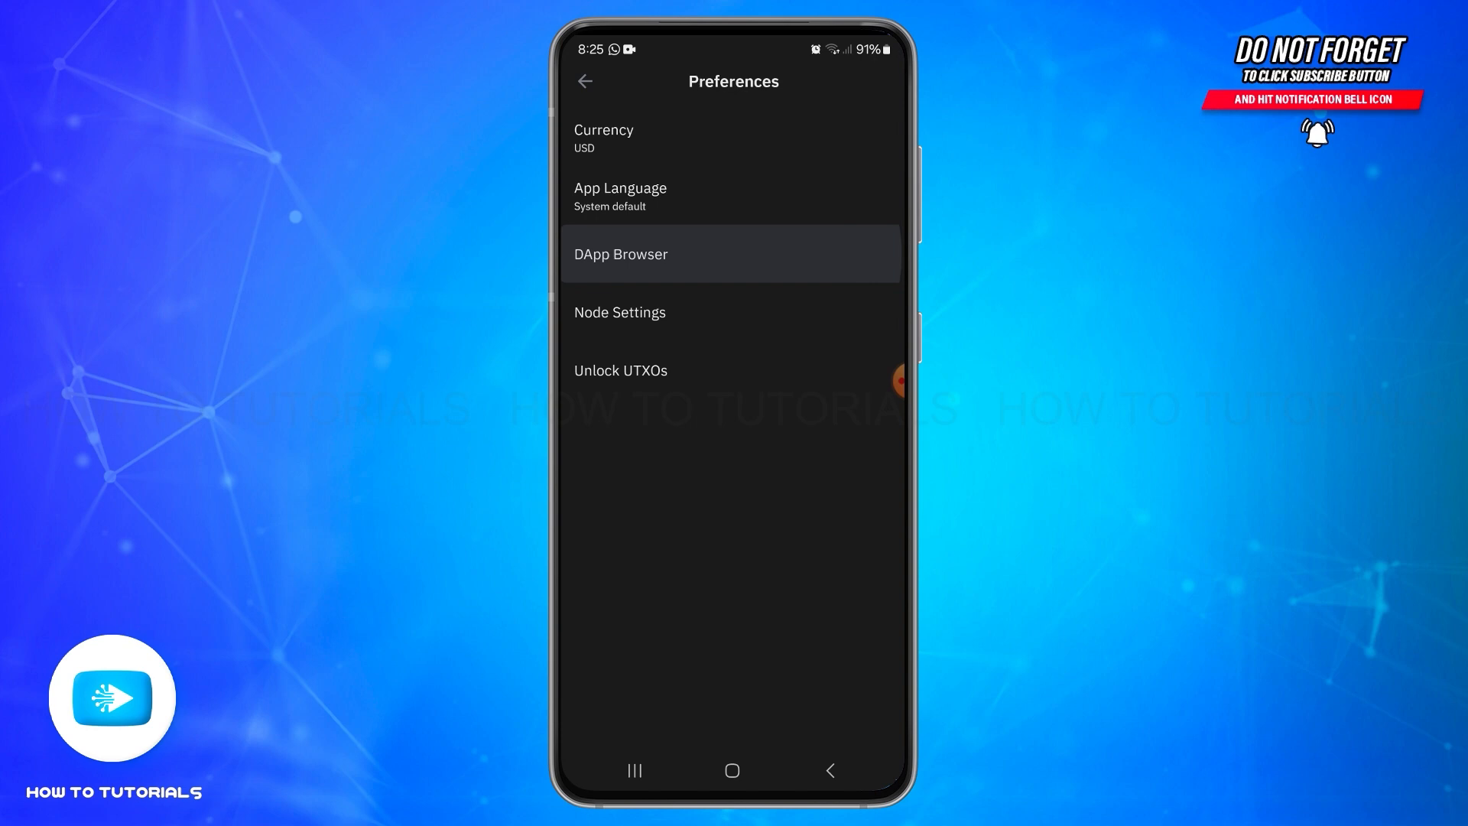
Clear the browser cache under DApp Browser and confirm the Clear Browsing Data prompt.
left_click(621, 254)
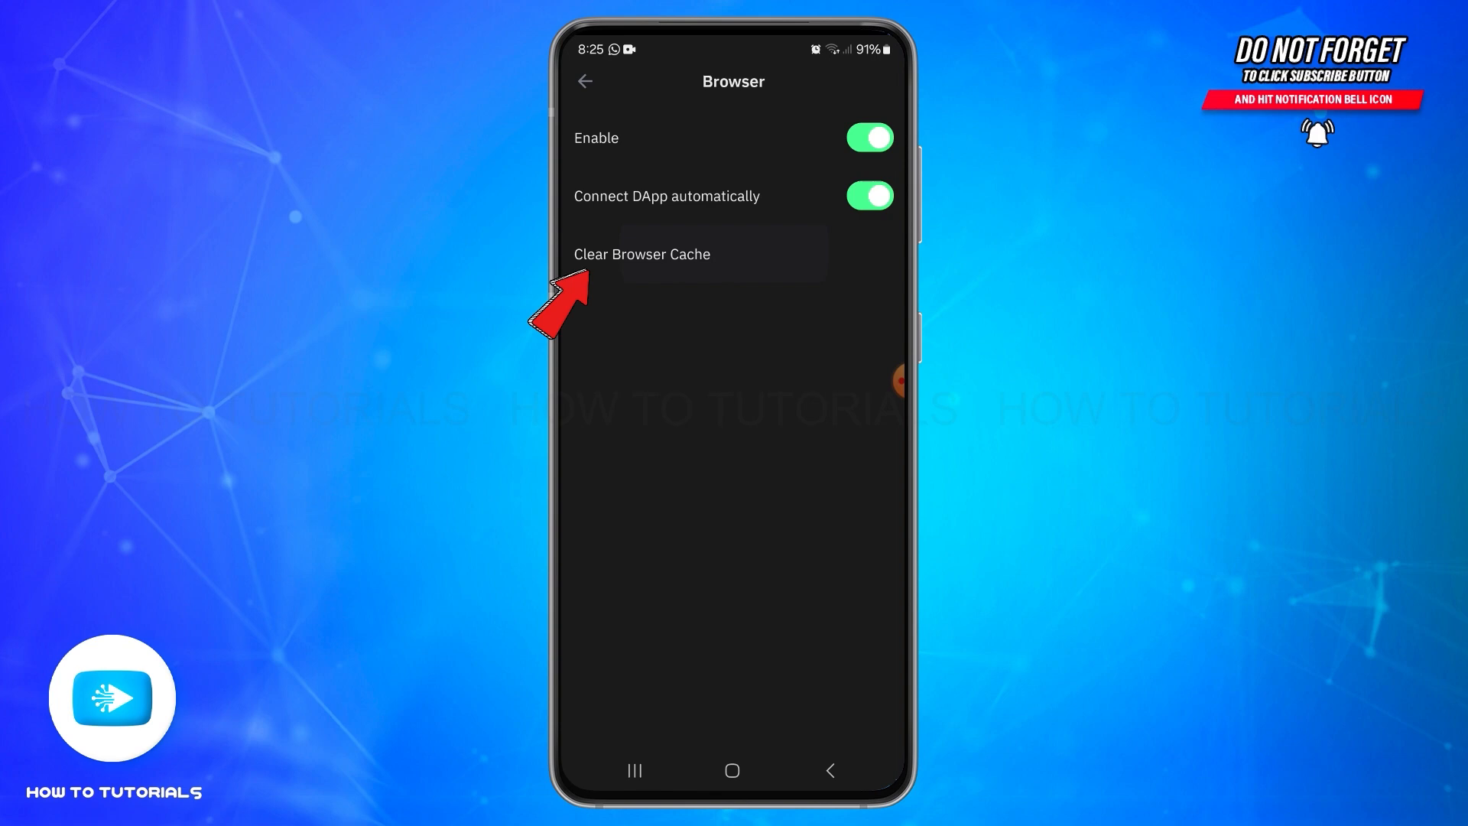
left_click(642, 254)
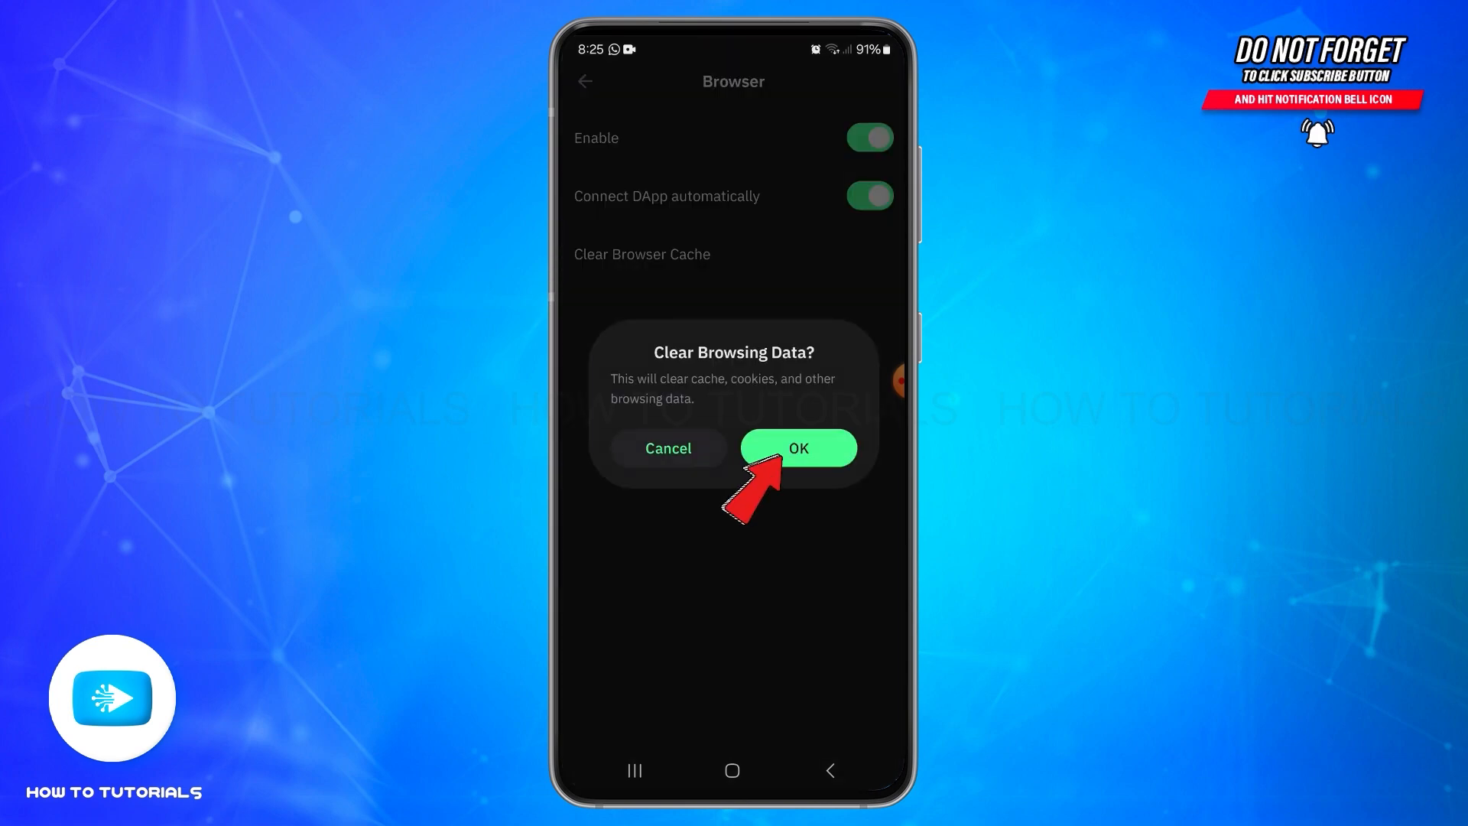
left_click(798, 448)
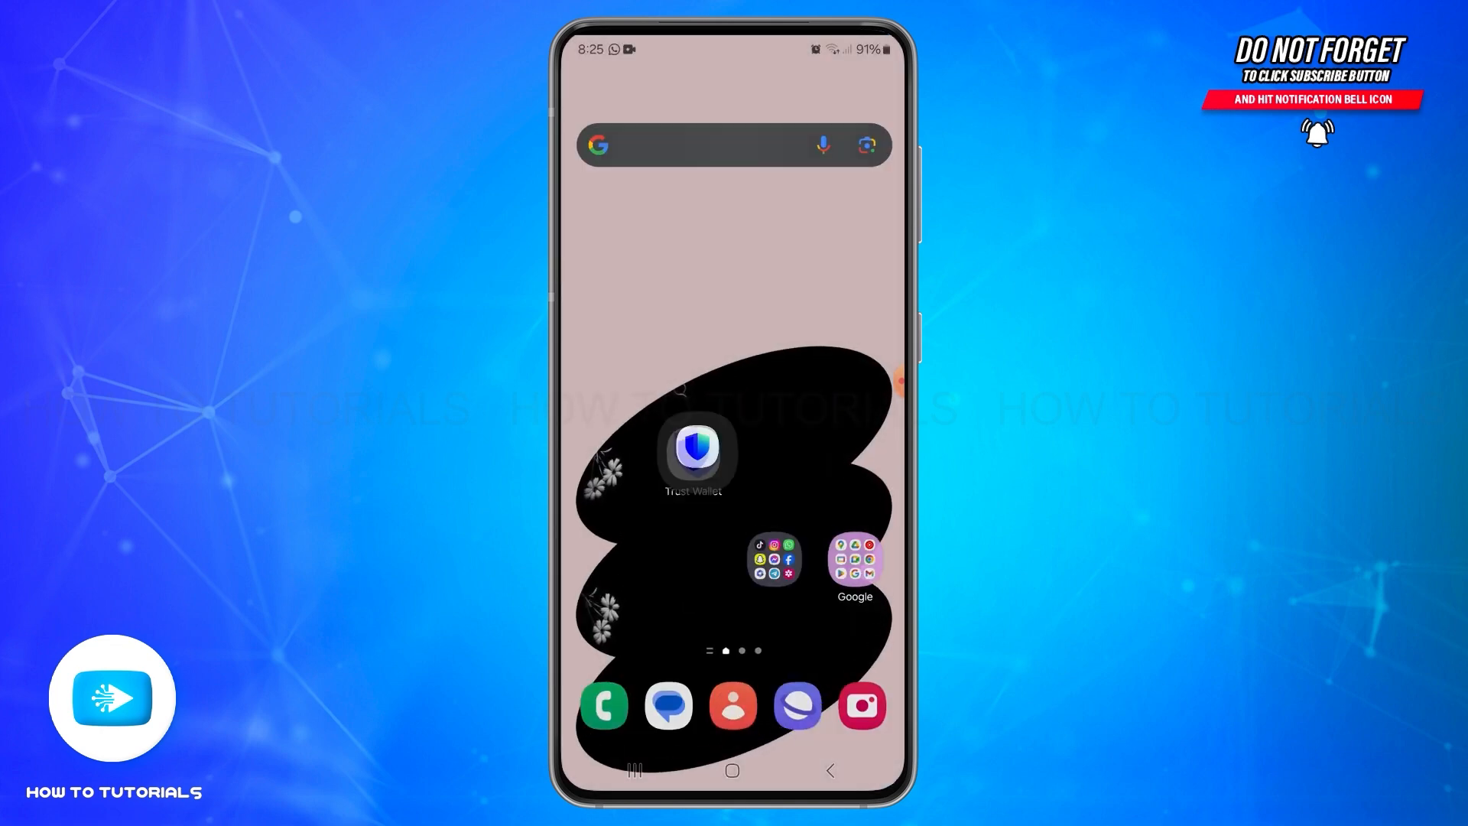
Relaunch Trust Wallet from the phone's home screen.
left_click(693, 456)
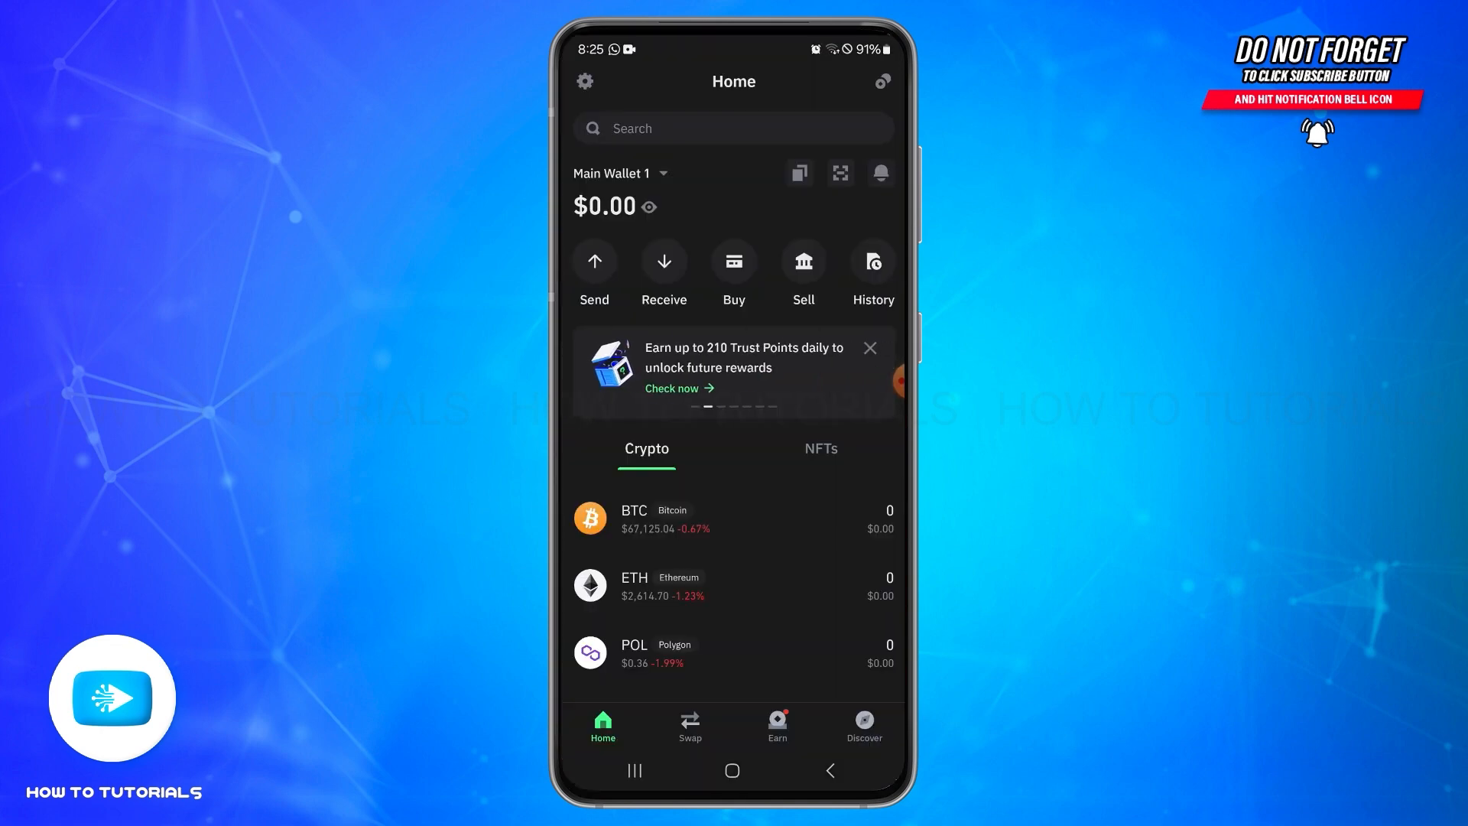